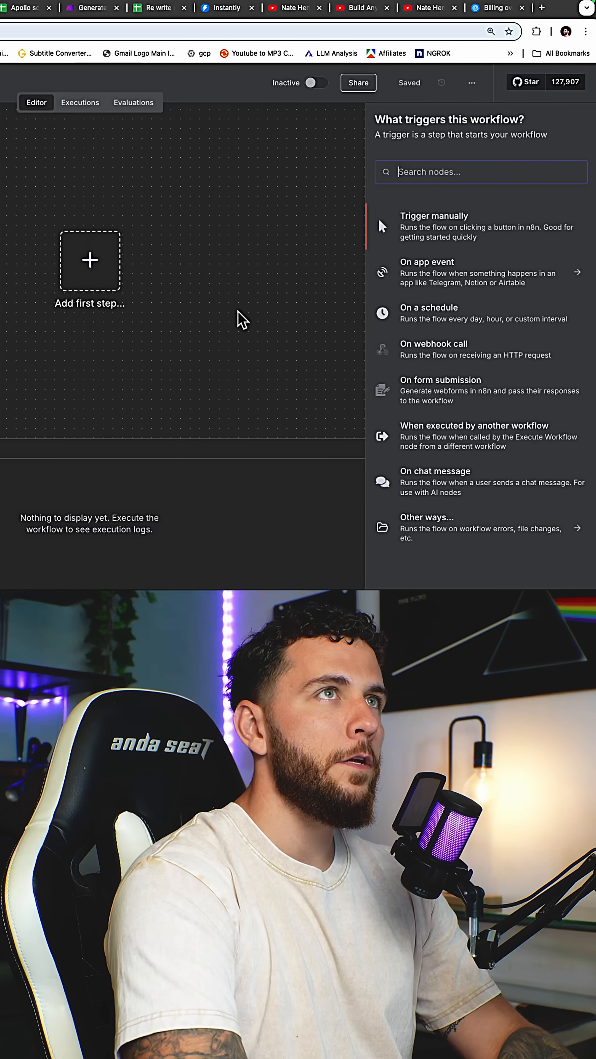
Add an AI Agent node, found by searching 'ai agent', fed by the chat message trigger.
{"action": "type", "text": "ai agent"}
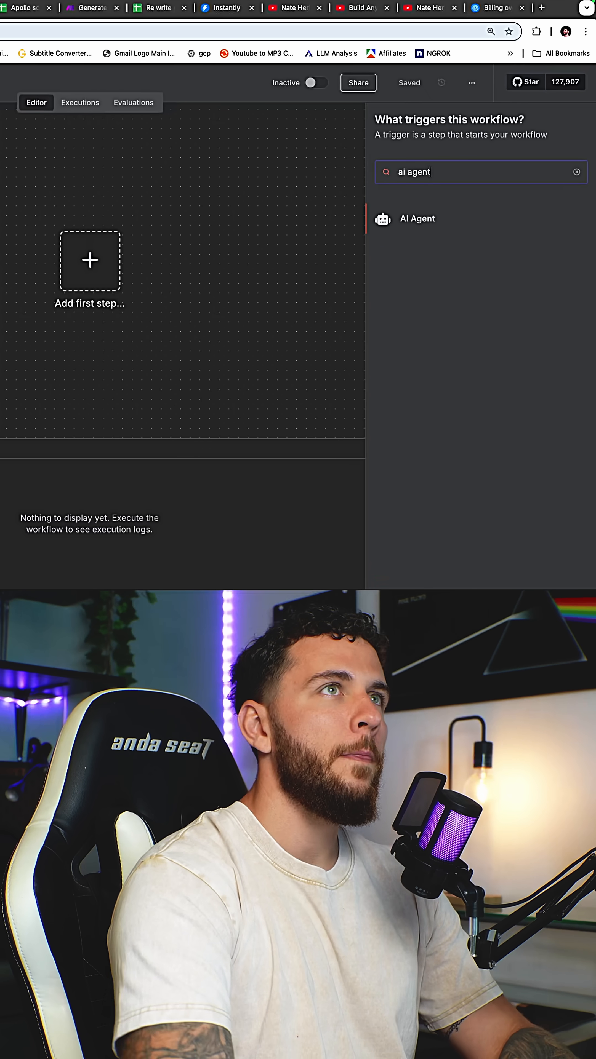
{"action": "left_click", "coordinate": [417, 218]}
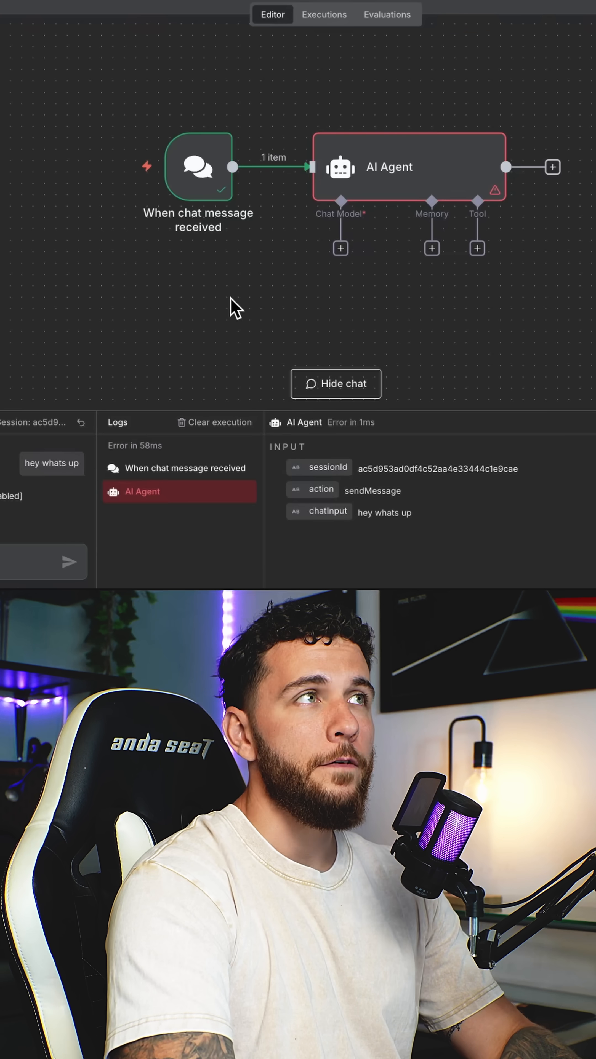
{"action": "mouse_move", "coordinate": [432, 294]}
{"action": "type", "text": "open"}
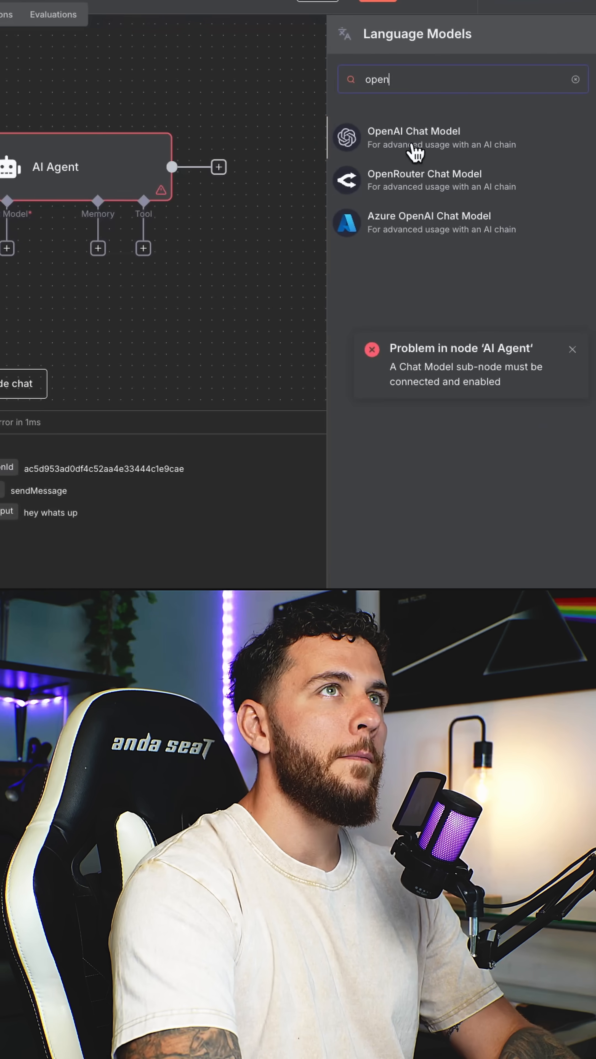
Attach an OpenAI Chat Model to the agent and test-chat 'are the top llms'.
{"action": "left_click", "coordinate": [413, 138]}
{"action": "type", "text": "hey what"}
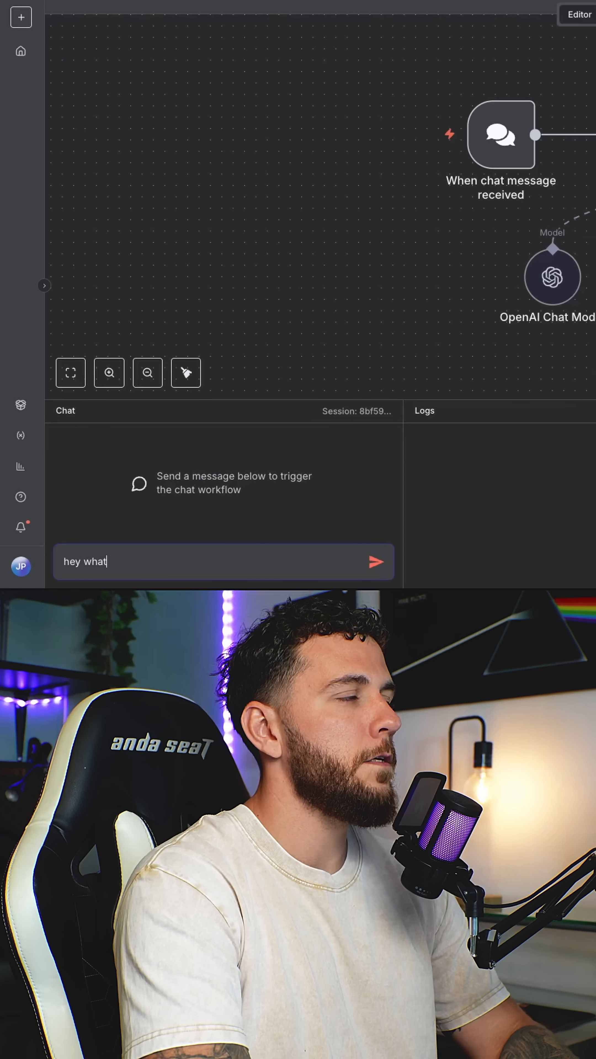
{"action": "type", "text": "are the top llms"}
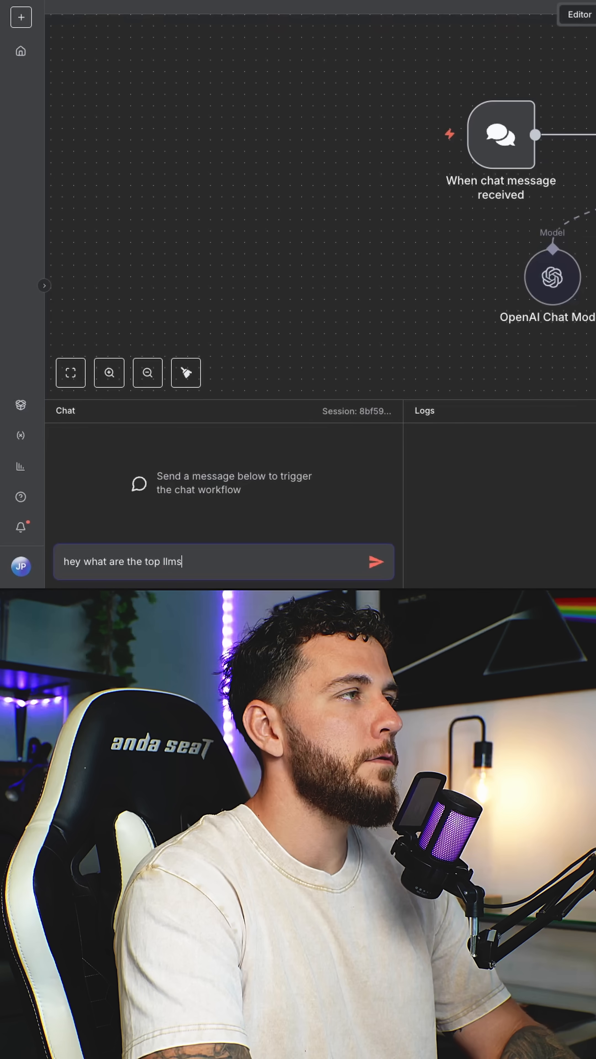
{"action": "left_click", "coordinate": [376, 561]}
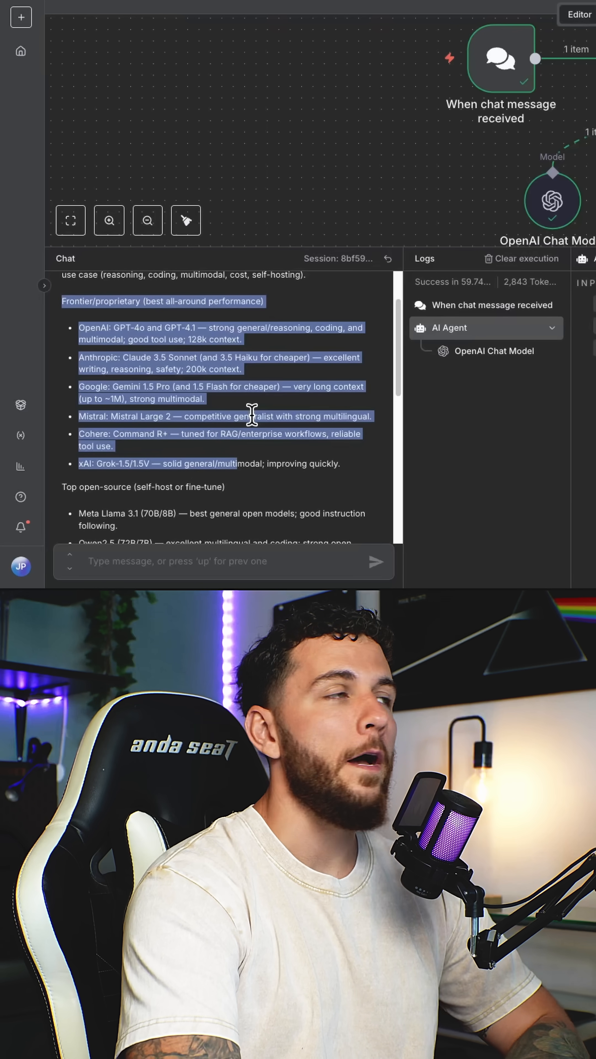
Connect Simple Memory to the agent's memory input, then search 'google' for a tool.
{"action": "left_click", "coordinate": [145, 211]}
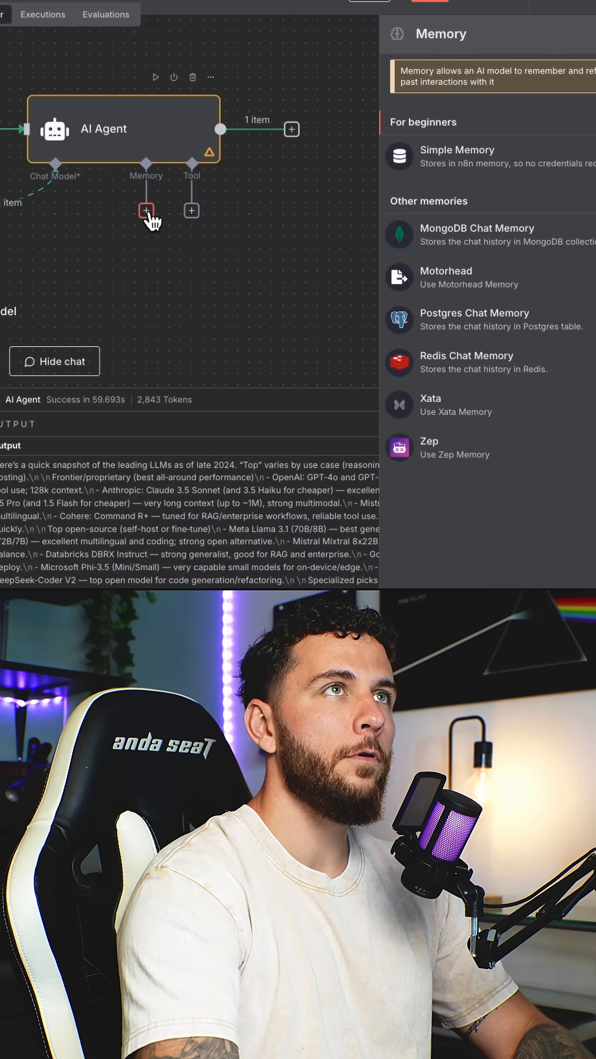
{"action": "left_click", "coordinate": [457, 150]}
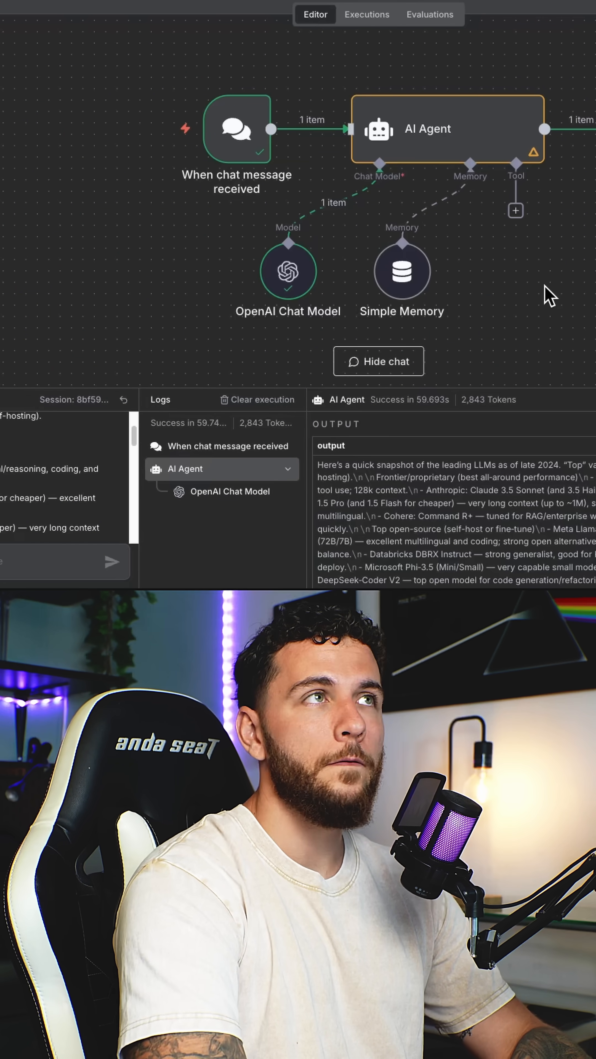
{"action": "type", "text": "google cale"}
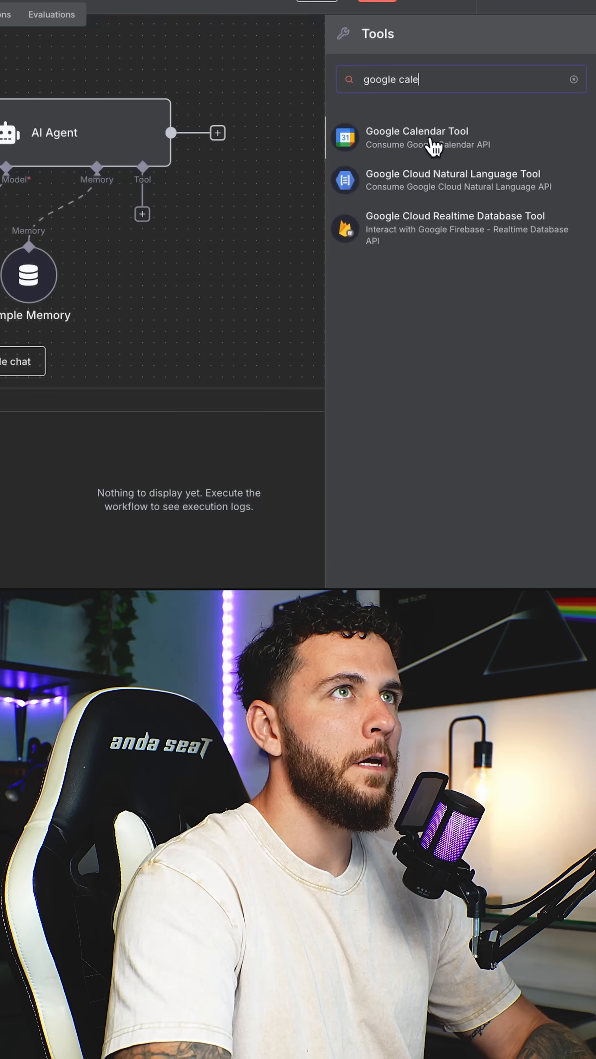
Add a Google Calendar create-event tool with model-defined Start and End times.
{"action": "left_click", "coordinate": [417, 138]}
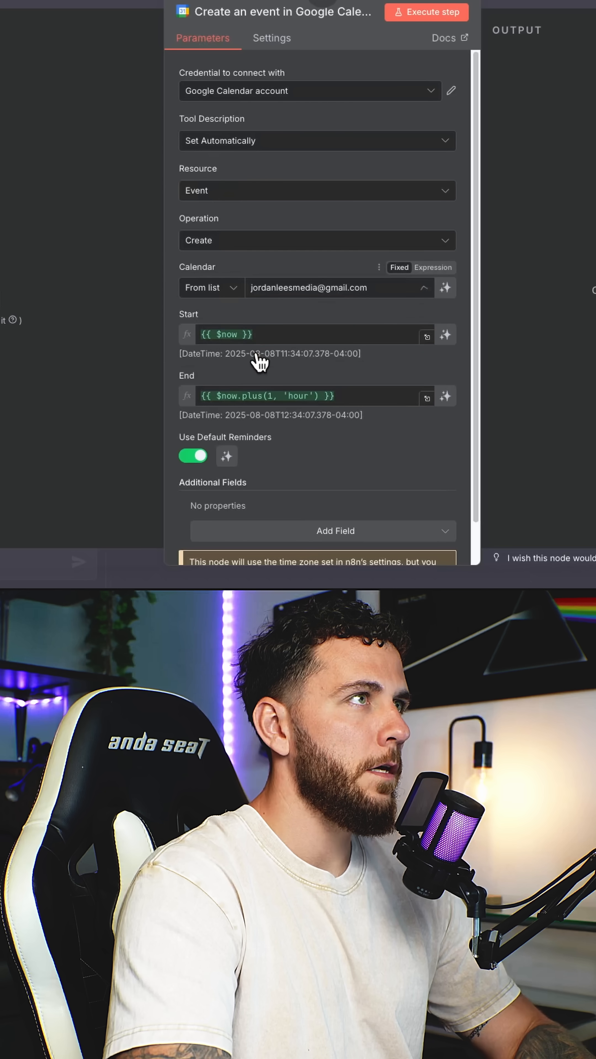
{"action": "left_click", "coordinate": [445, 334]}
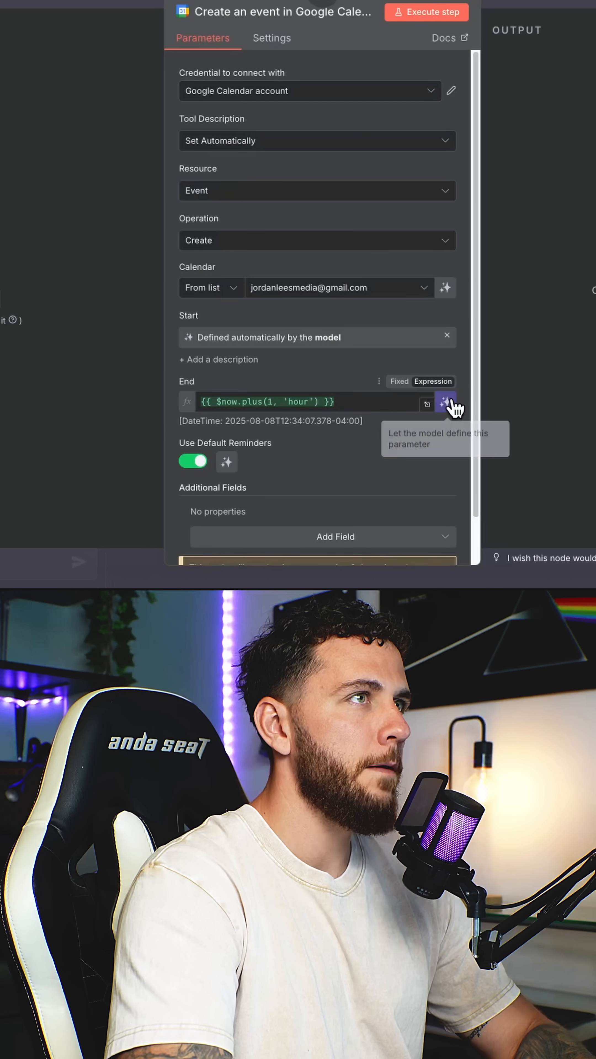
{"action": "left_click", "coordinate": [334, 536]}
{"action": "type", "text": "book me"}
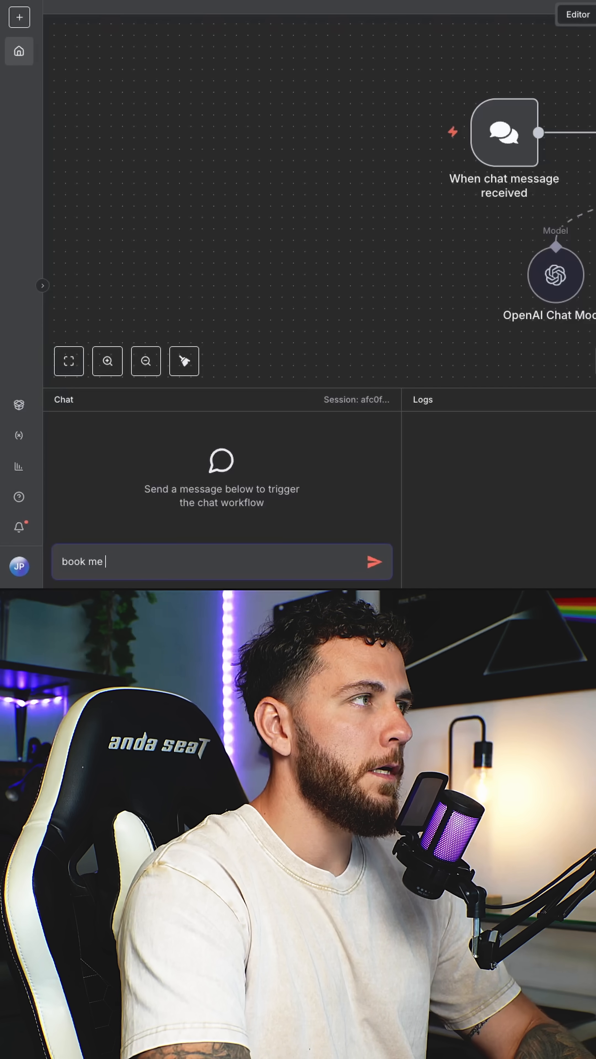
Test the agent by asking it in chat to book a coffee meeting.
{"action": "type", "text": "a coffee meeting to"}
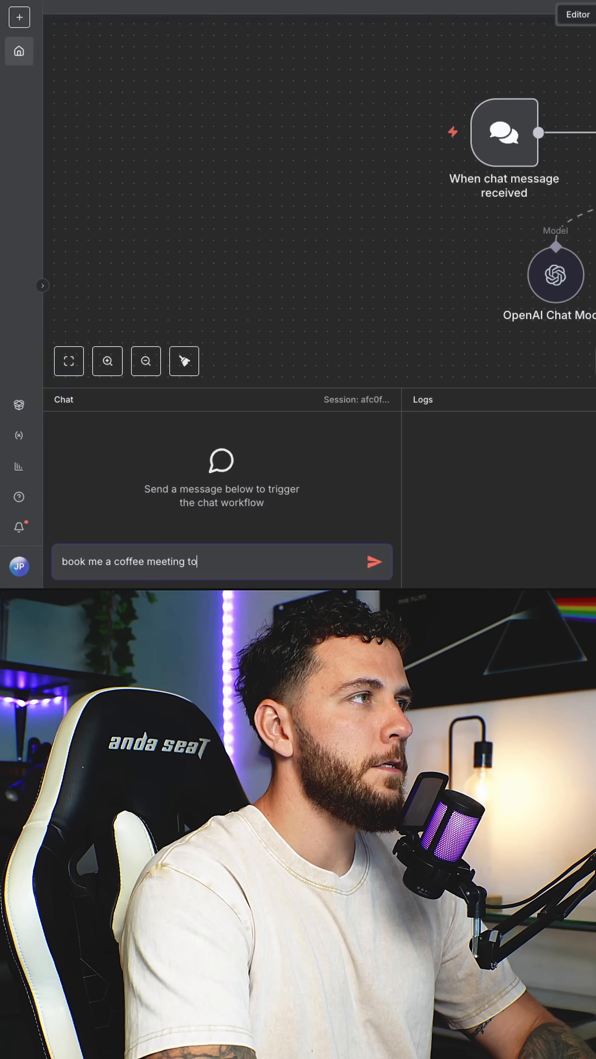
{"action": "left_click", "coordinate": [373, 561]}
{"action": "type", "text": "gmail"}
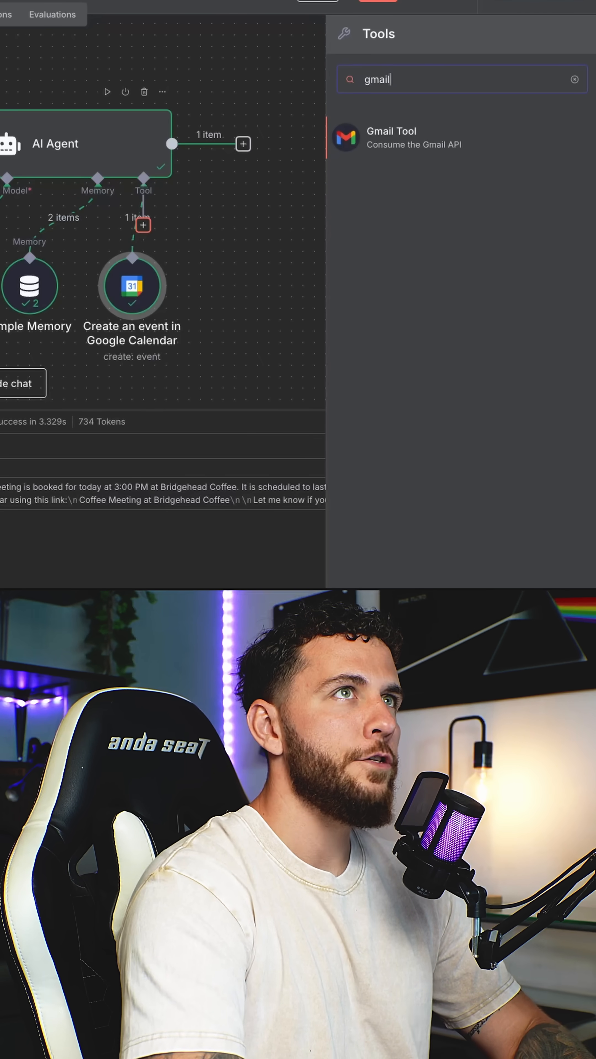
Add a Gmail send-message tool with model-defined recipient and message.
{"action": "left_click", "coordinate": [390, 138]}
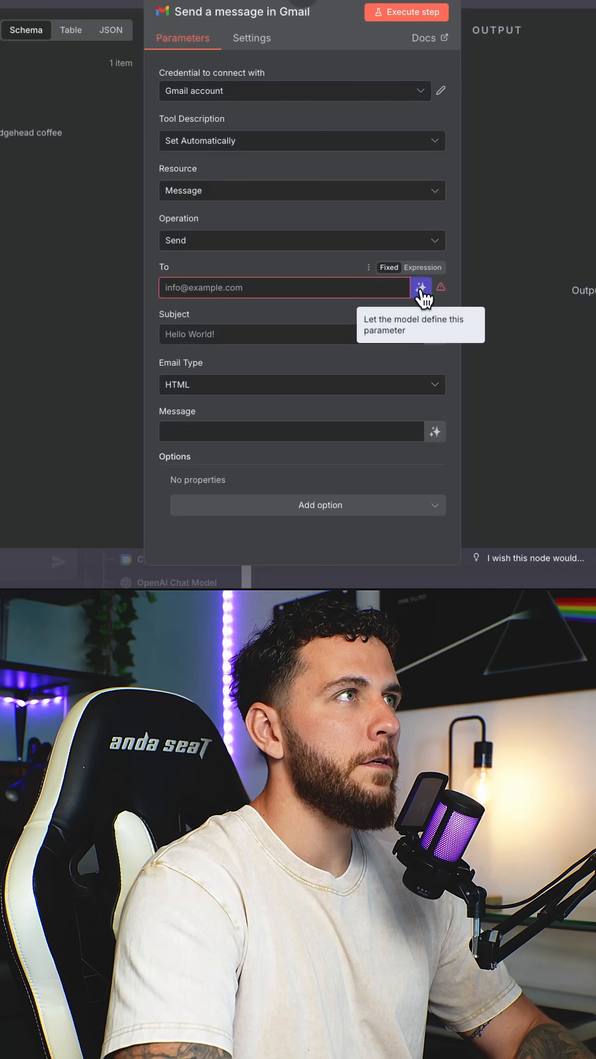
{"action": "left_click", "coordinate": [420, 287]}
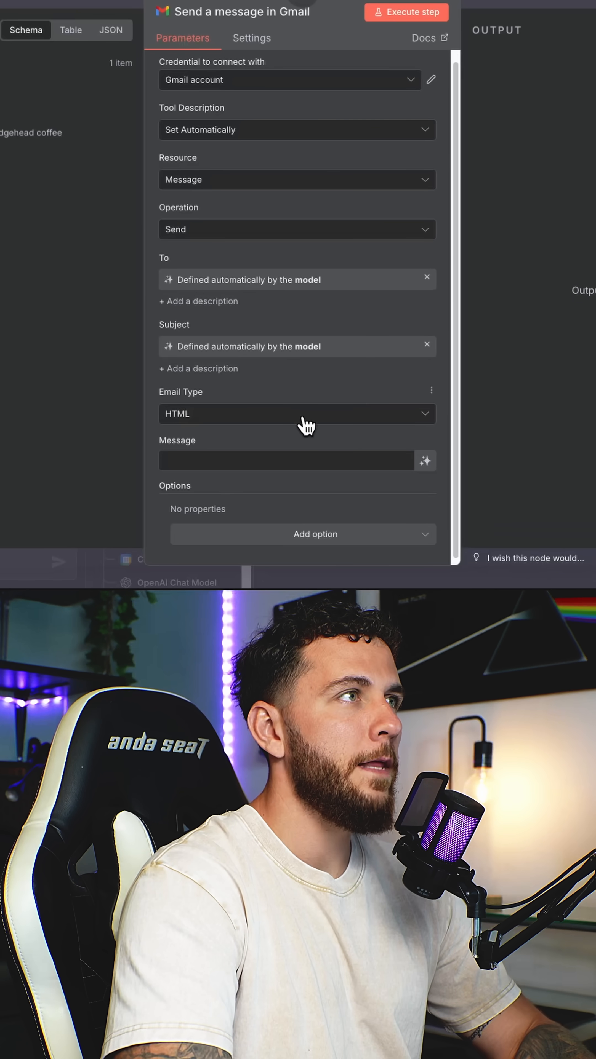
{"action": "left_click", "coordinate": [297, 413]}
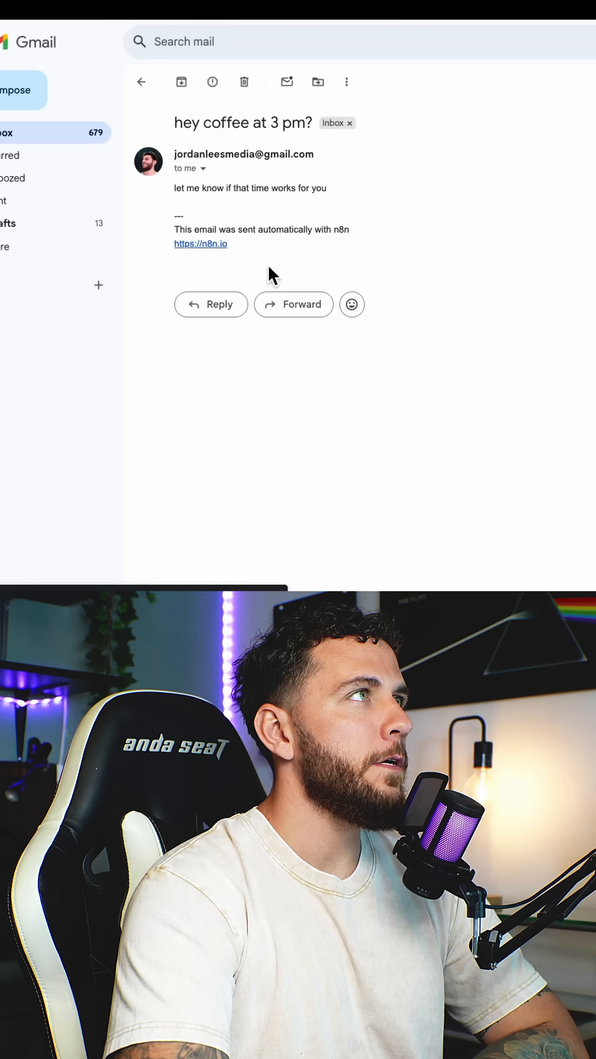
{"action": "mouse_move", "coordinate": [318, 144]}
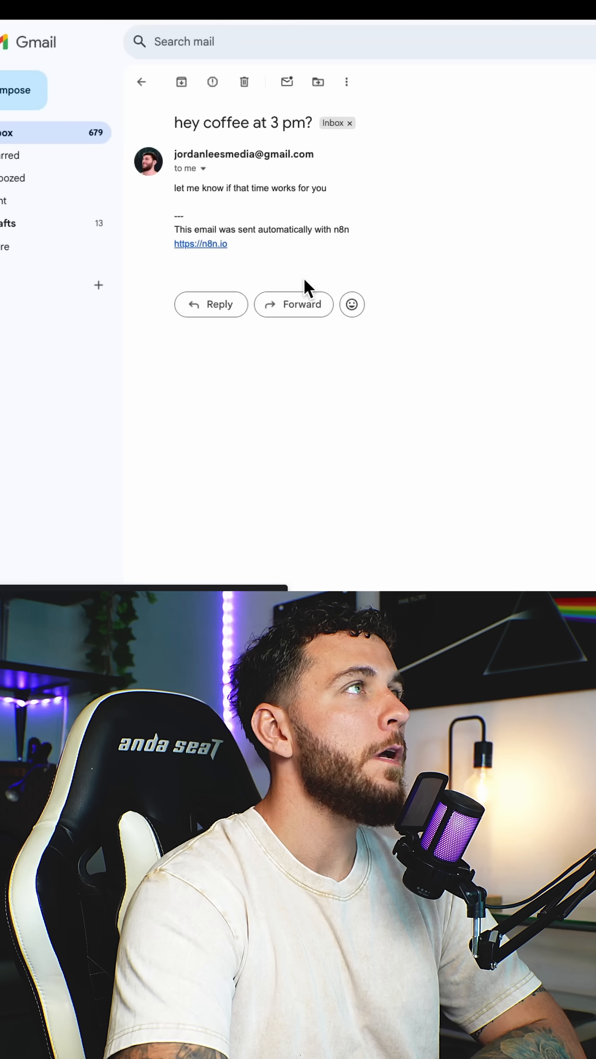
{"action": "mouse_move", "coordinate": [419, 293]}
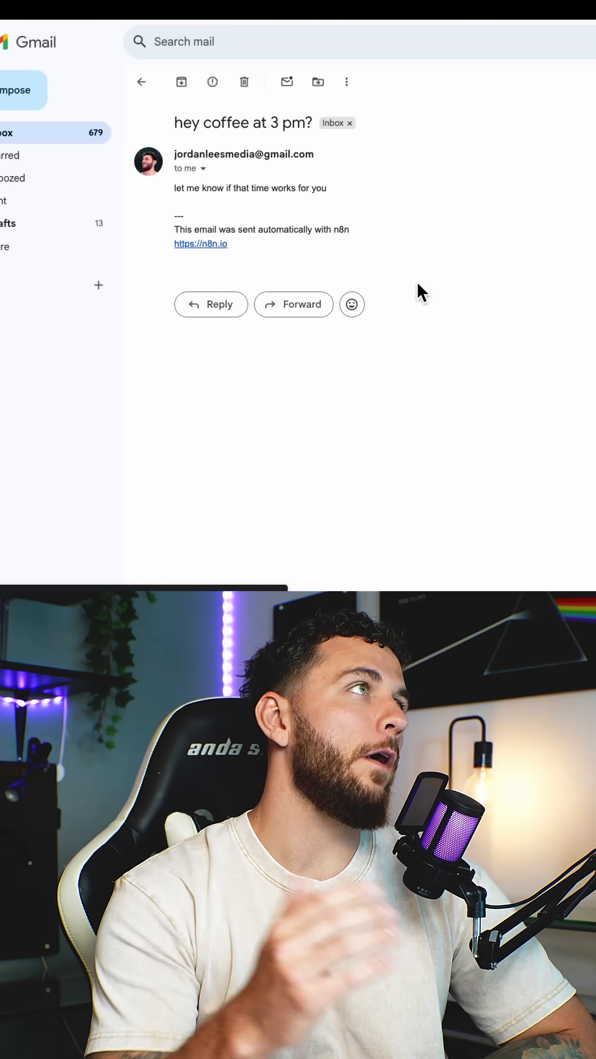